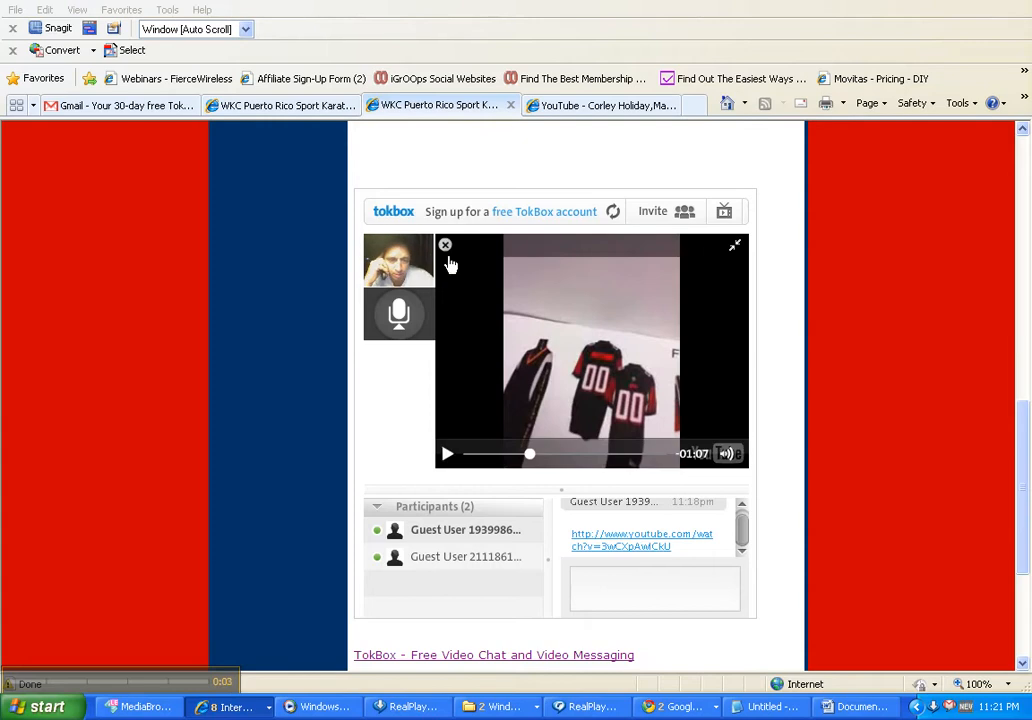
- Close the shared YouTube video in the TokBox chat to reveal the participants' camera views
{"action": "left_click", "coordinate": [444, 244]}
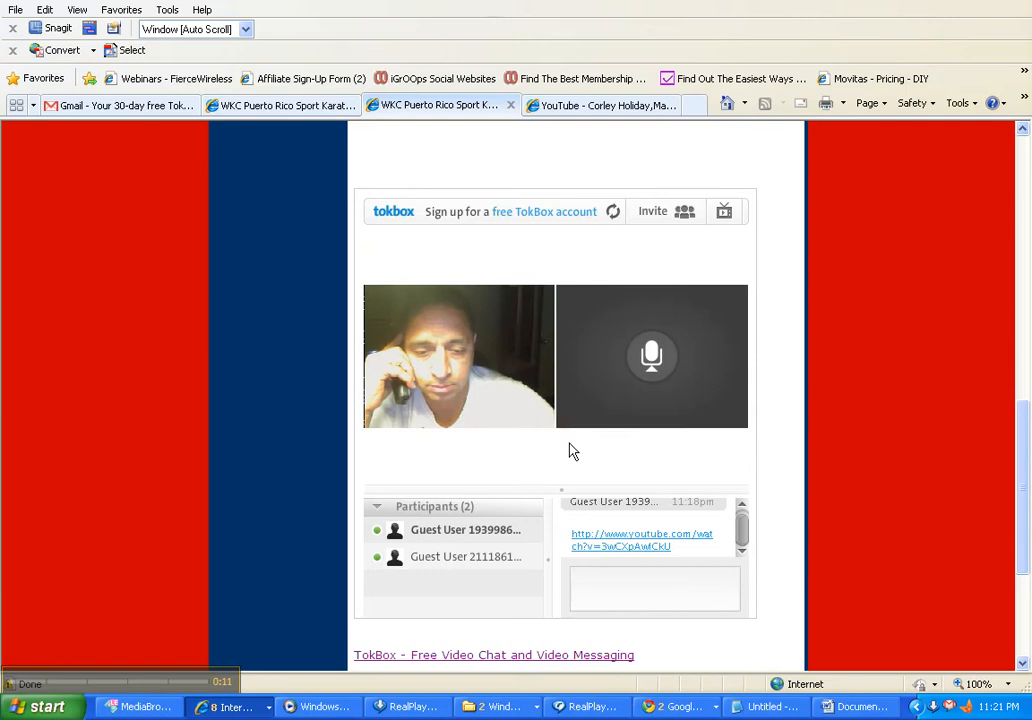
{"action": "scroll", "scroll_direction": "down", "scroll_amount": 3}
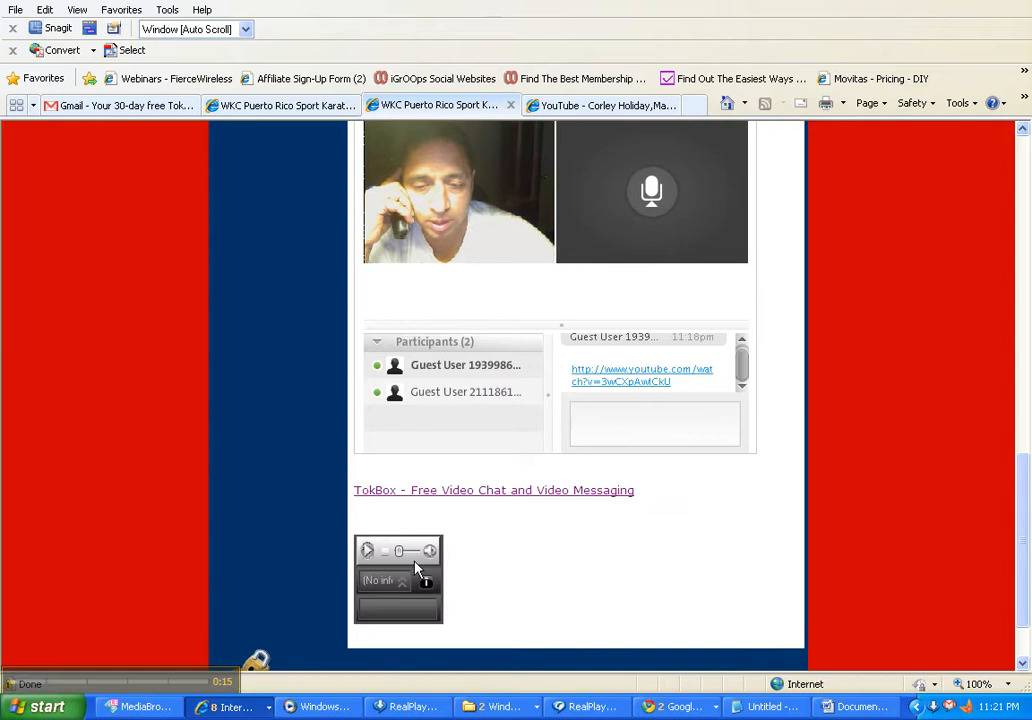
{"action": "mouse_move", "coordinate": [230, 384]}
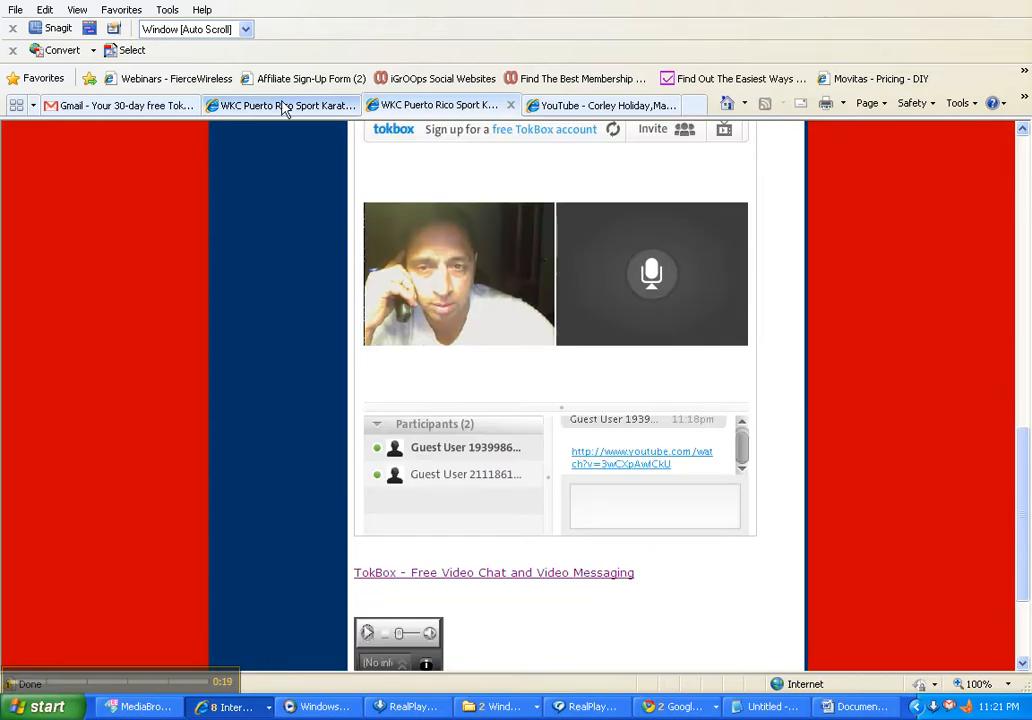
- Enter Manage your Site, choose BODY, and select About Us as the page to change
{"action": "left_click", "coordinate": [280, 104]}
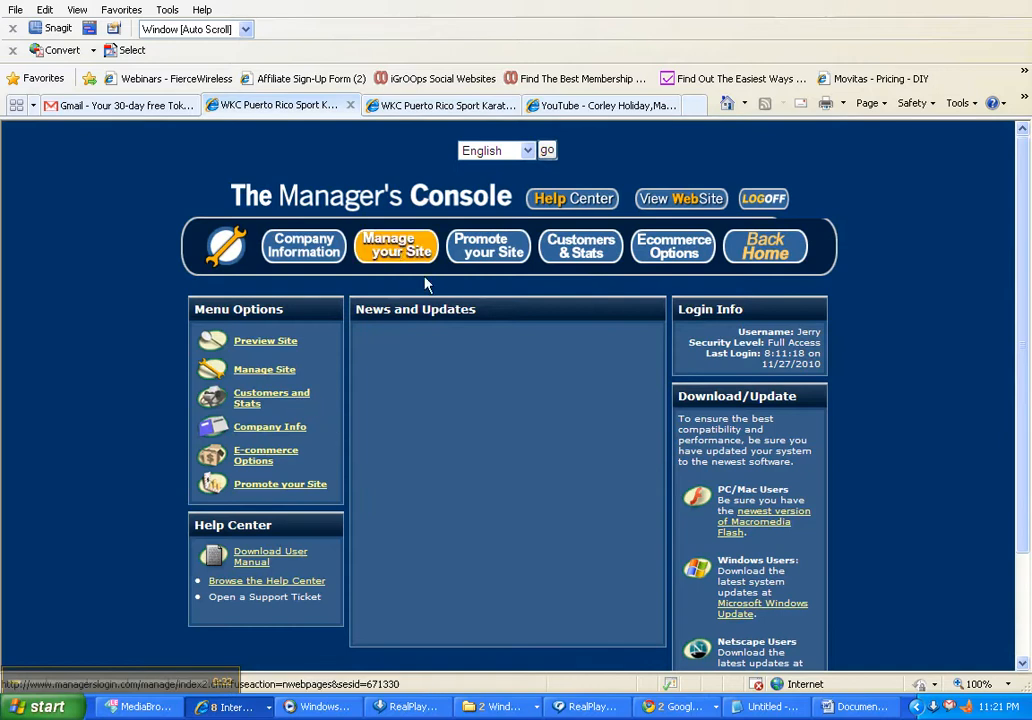
{"action": "left_click", "coordinate": [396, 244]}
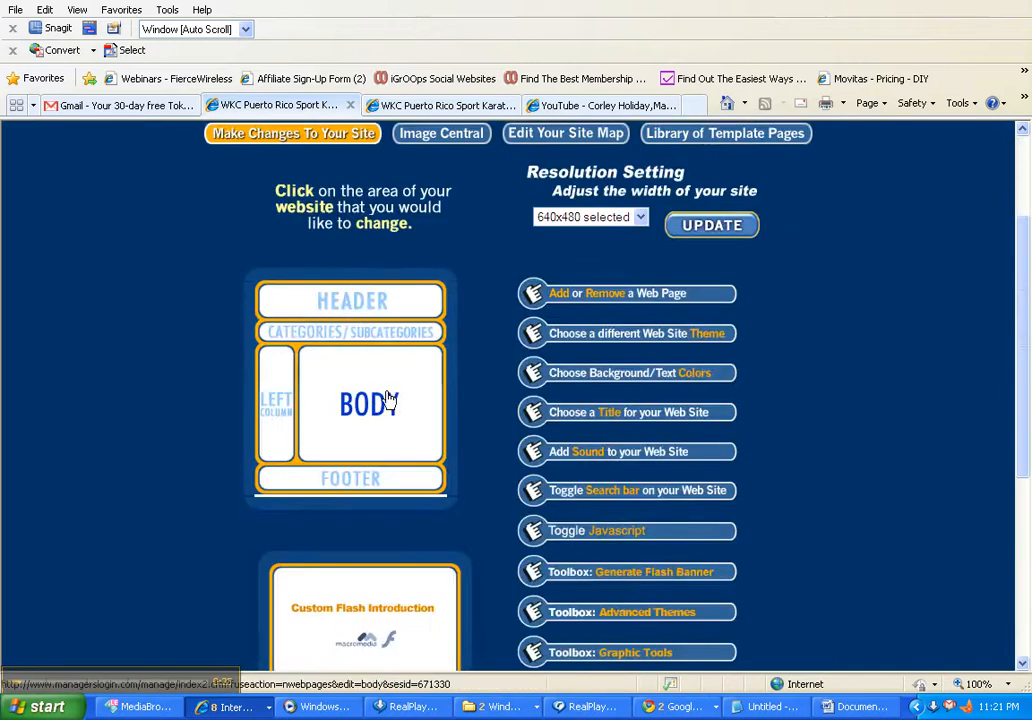
{"action": "left_click", "coordinate": [368, 404]}
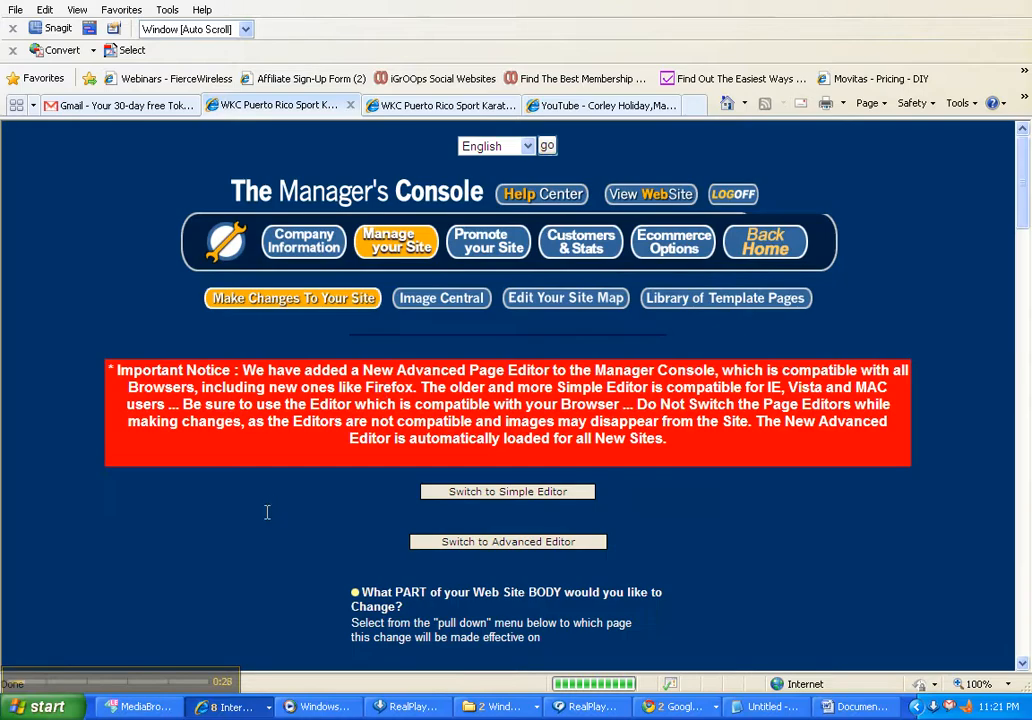
{"action": "scroll", "scroll_direction": "down", "scroll_amount": 3}
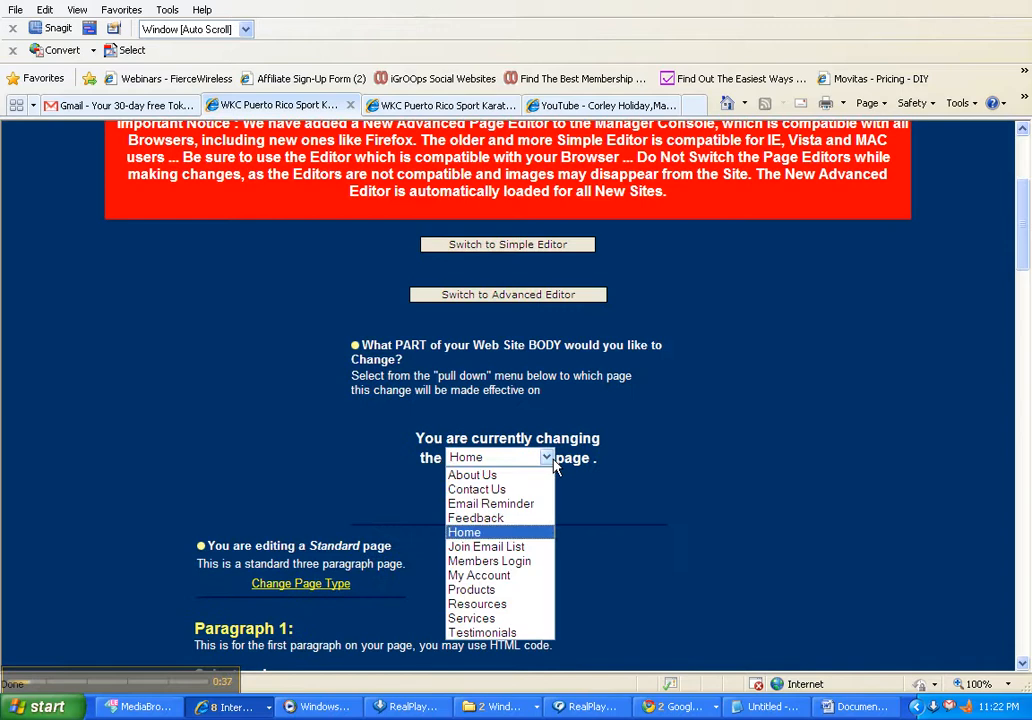
{"action": "mouse_move", "coordinate": [472, 476]}
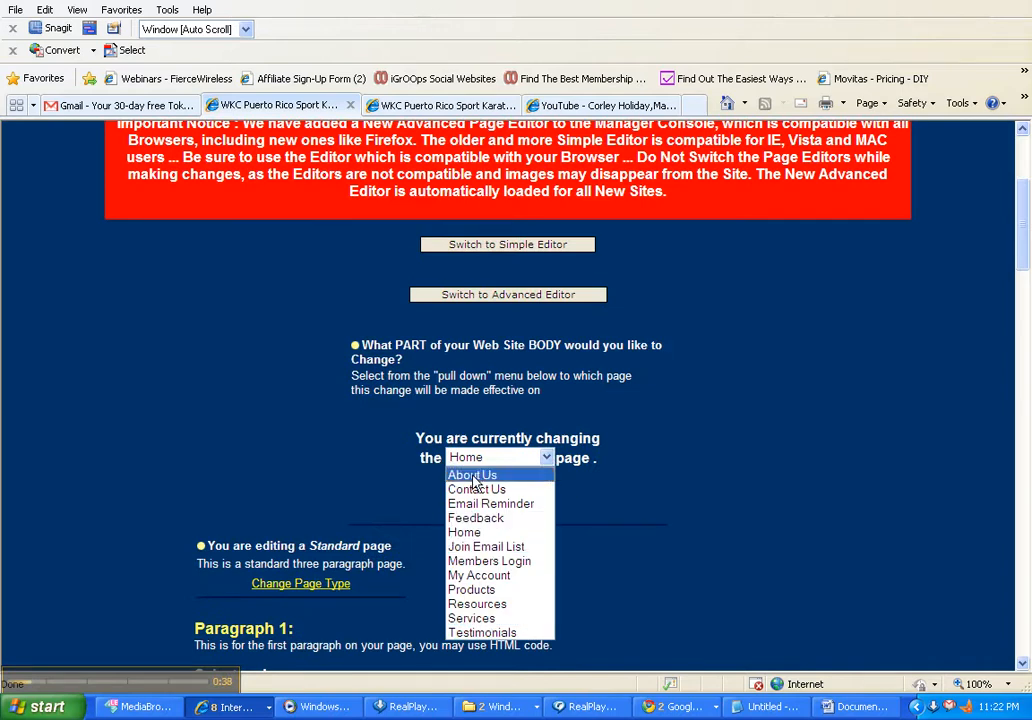
{"action": "left_click", "coordinate": [472, 474]}
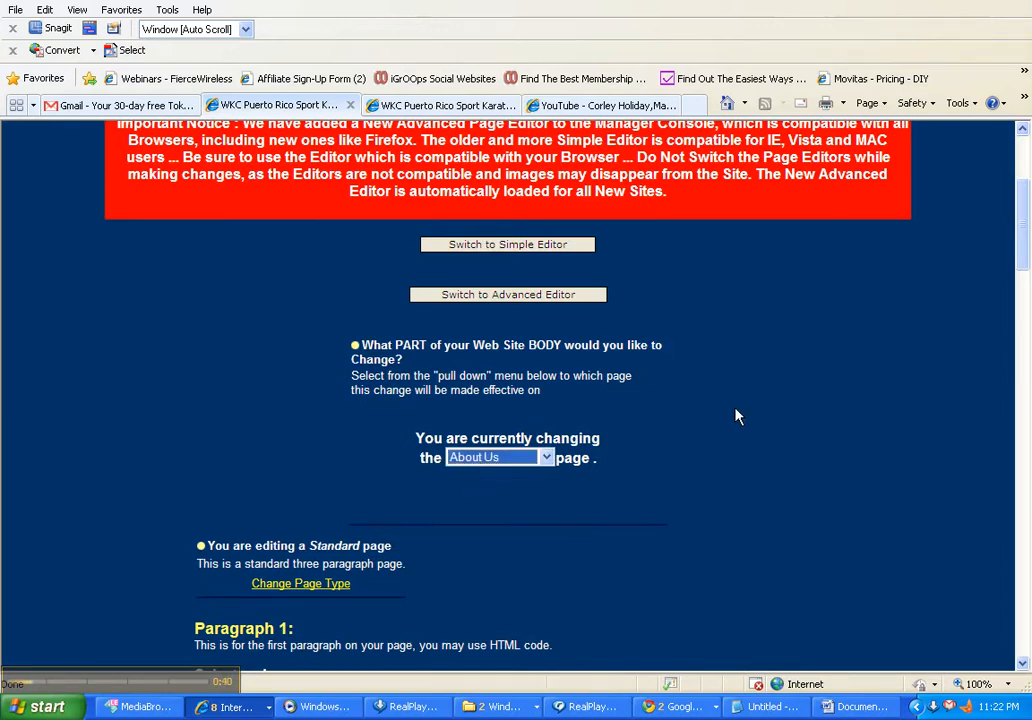
- Select another page in the 'currently changing' dropdown and paste an image into Paragraph 3
{"action": "scroll", "scroll_direction": "down", "scroll_amount": 3}
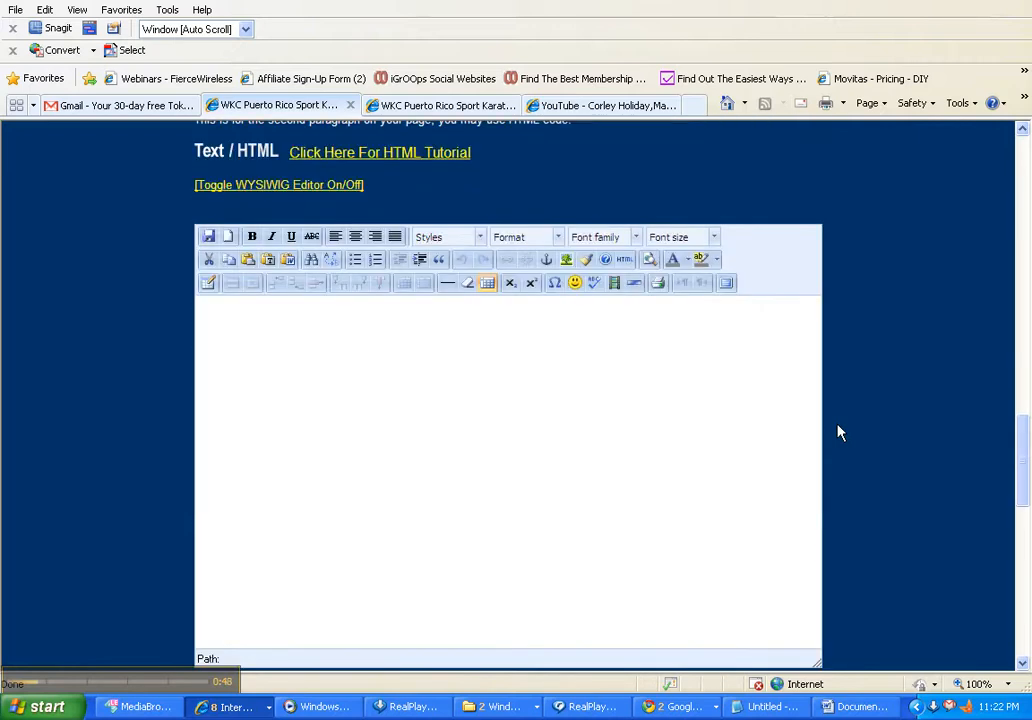
{"action": "scroll", "scroll_direction": "down", "scroll_amount": 3}
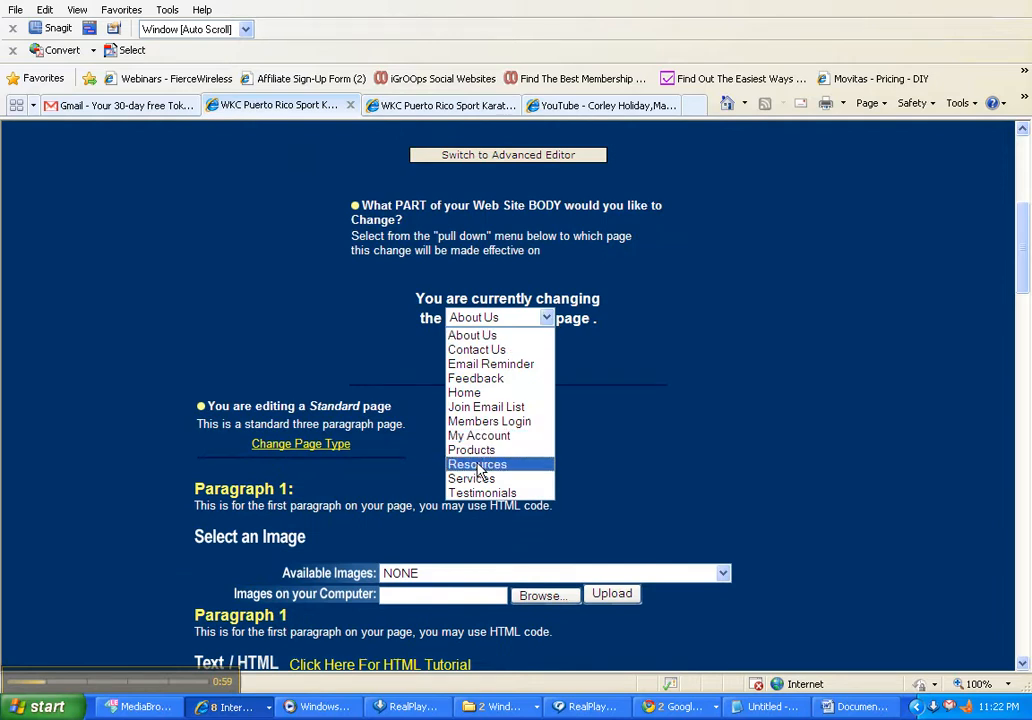
{"action": "mouse_move", "coordinate": [488, 420]}
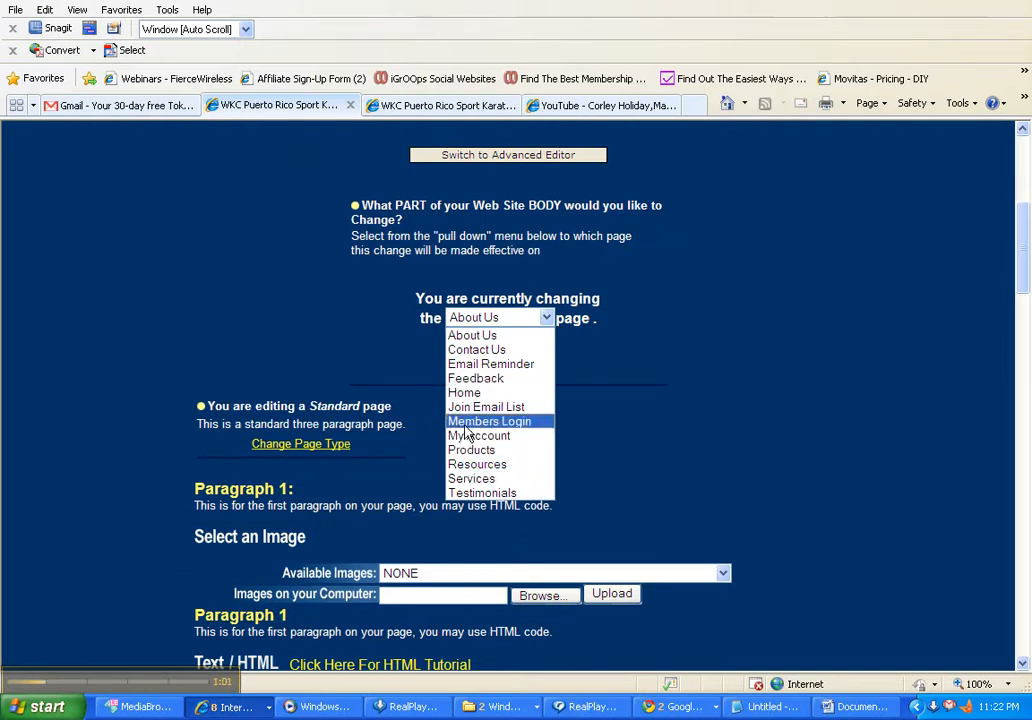
{"action": "left_click", "coordinate": [464, 392]}
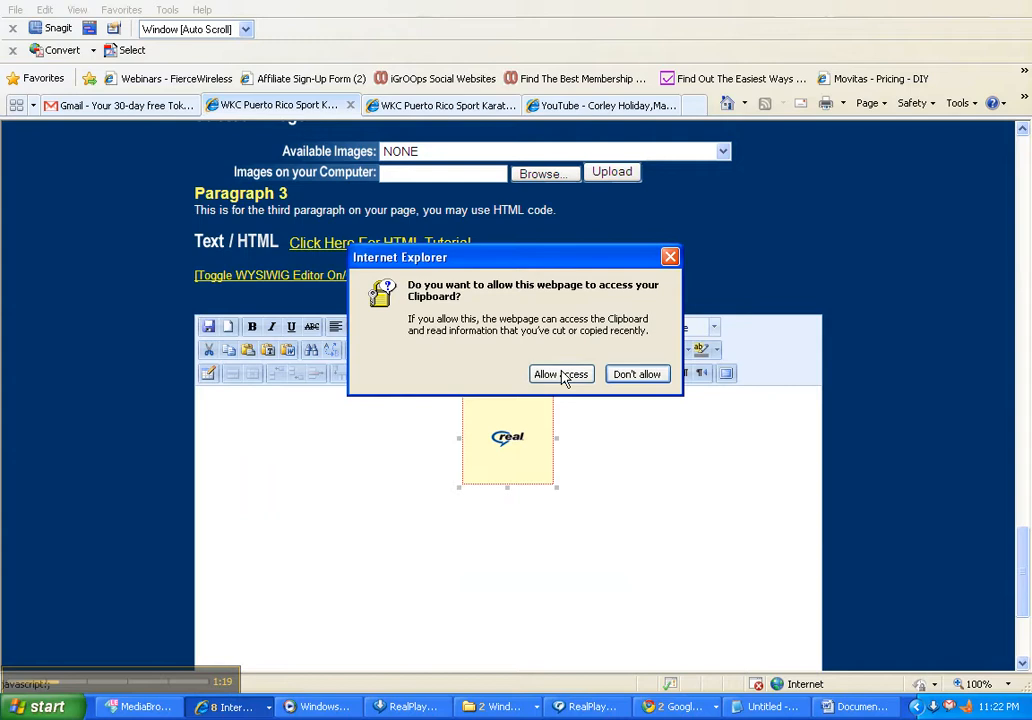
- Allow clipboard access, then submit the page changes with Update and confirm
{"action": "left_click", "coordinate": [560, 374]}
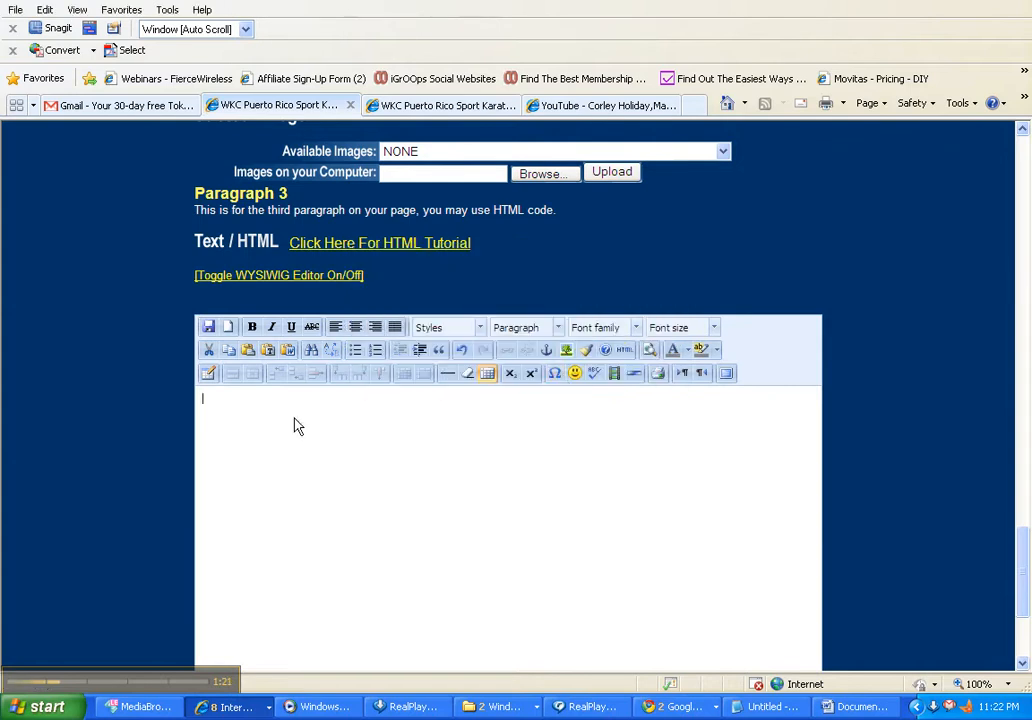
{"action": "scroll", "scroll_direction": "down", "scroll_amount": 3}
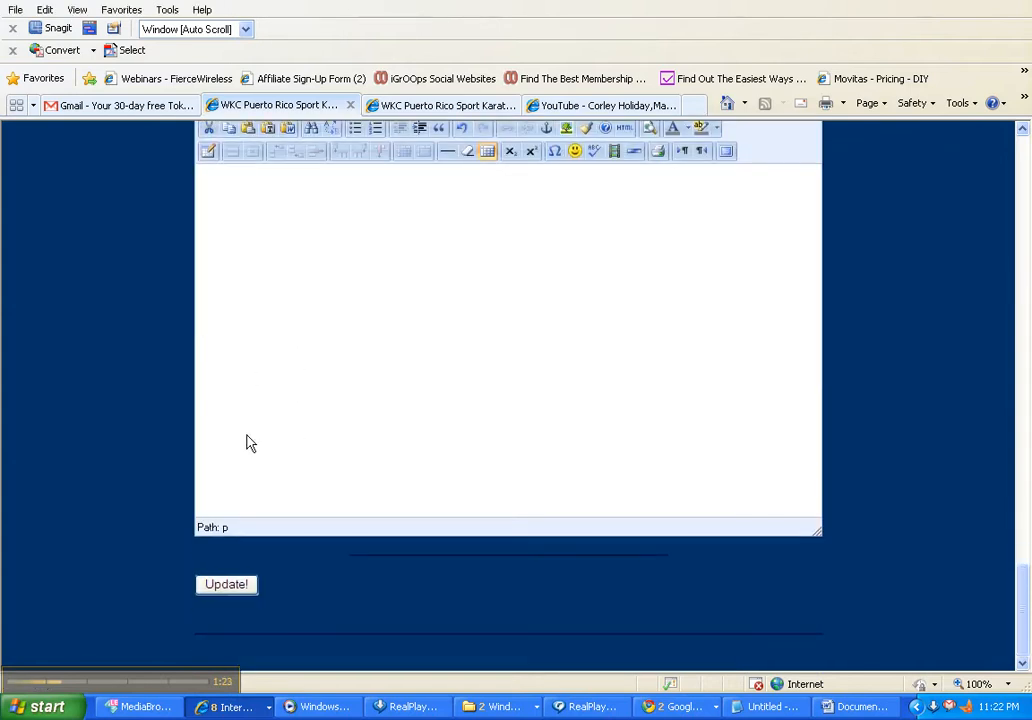
{"action": "left_click", "coordinate": [226, 584]}
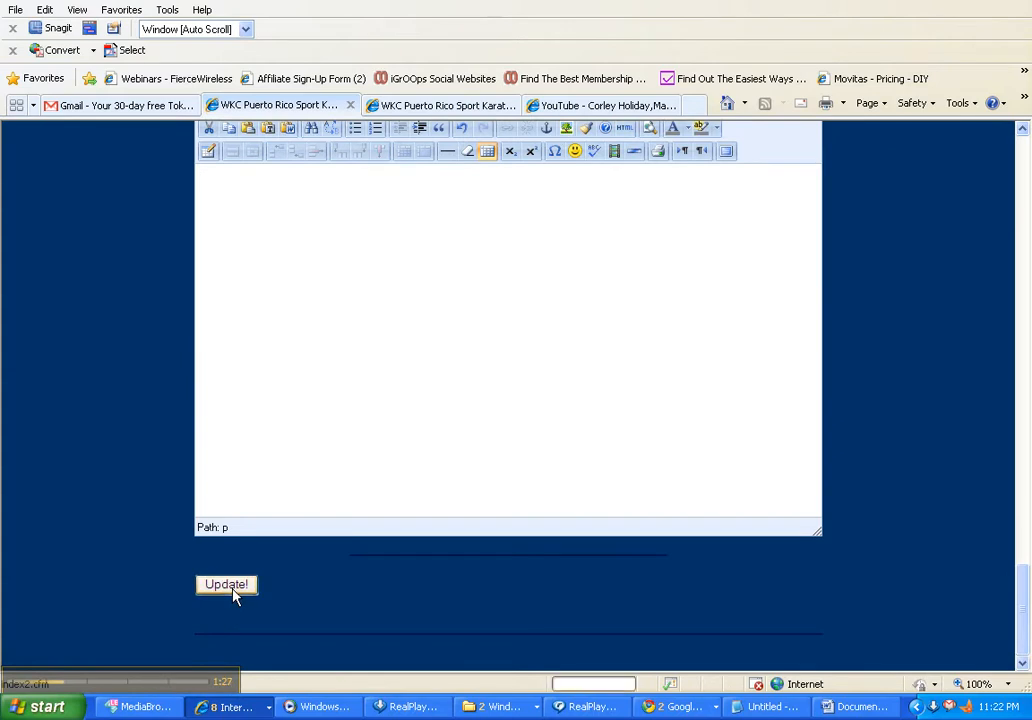
{"action": "left_click", "coordinate": [226, 584]}
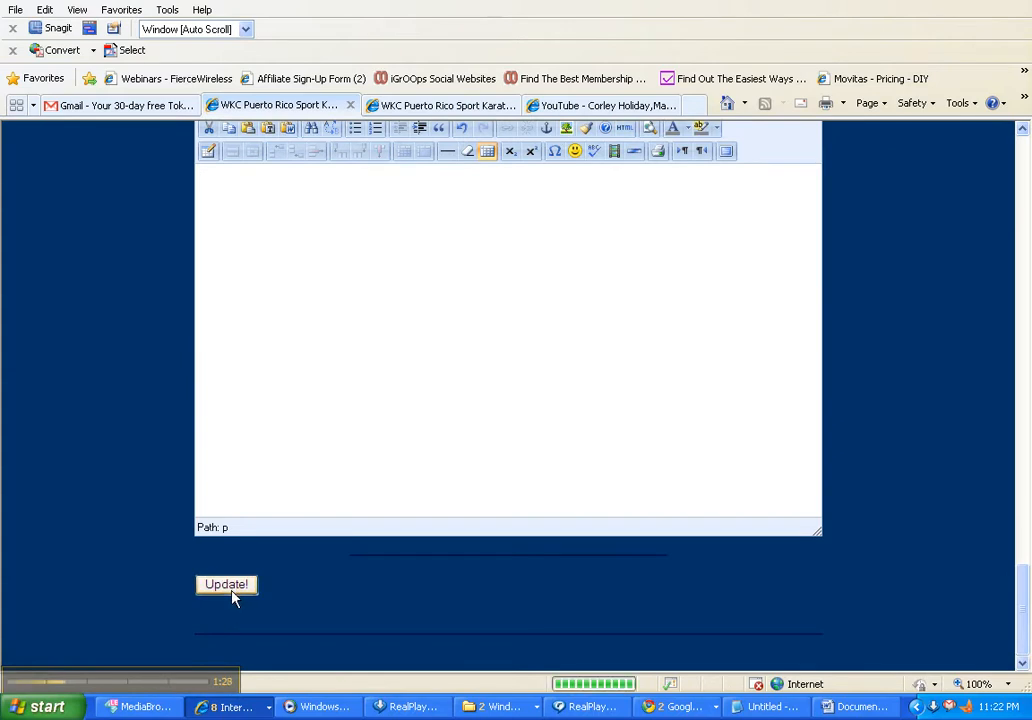
{"action": "left_click", "coordinate": [226, 584]}
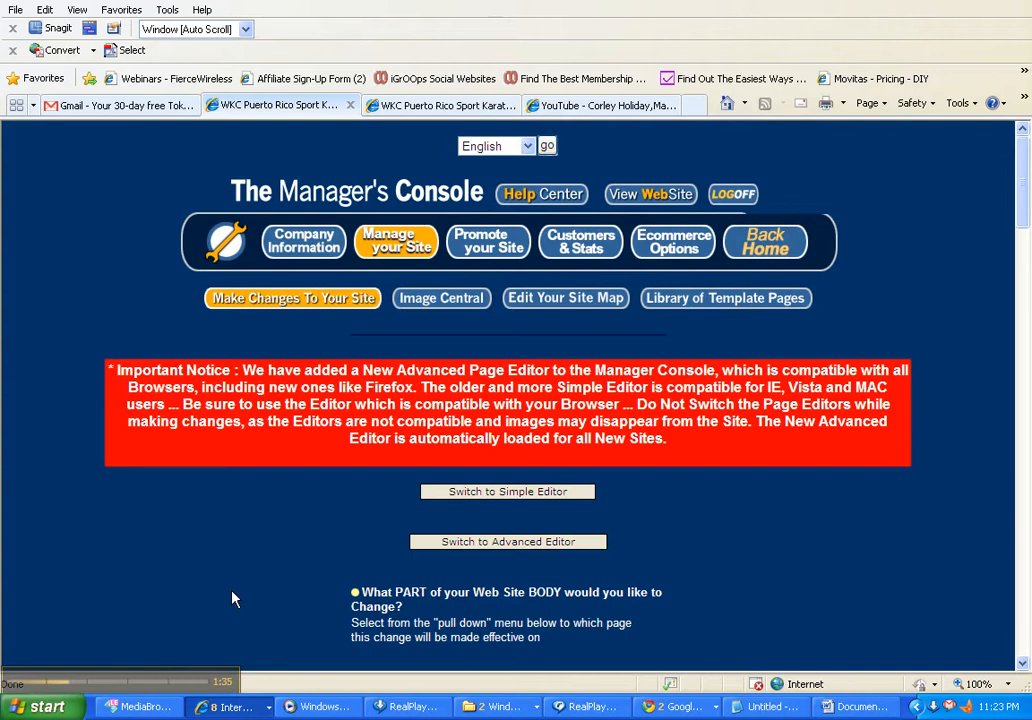
{"action": "mouse_move", "coordinate": [350, 104]}
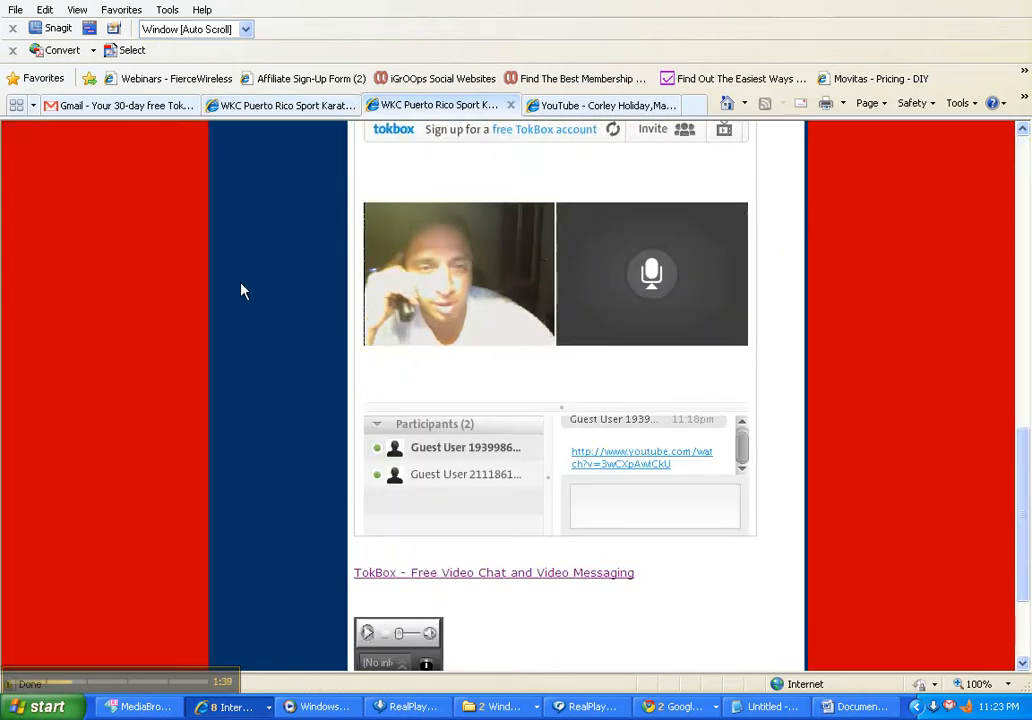
{"action": "scroll", "scroll_direction": "up", "scroll_amount": 3}
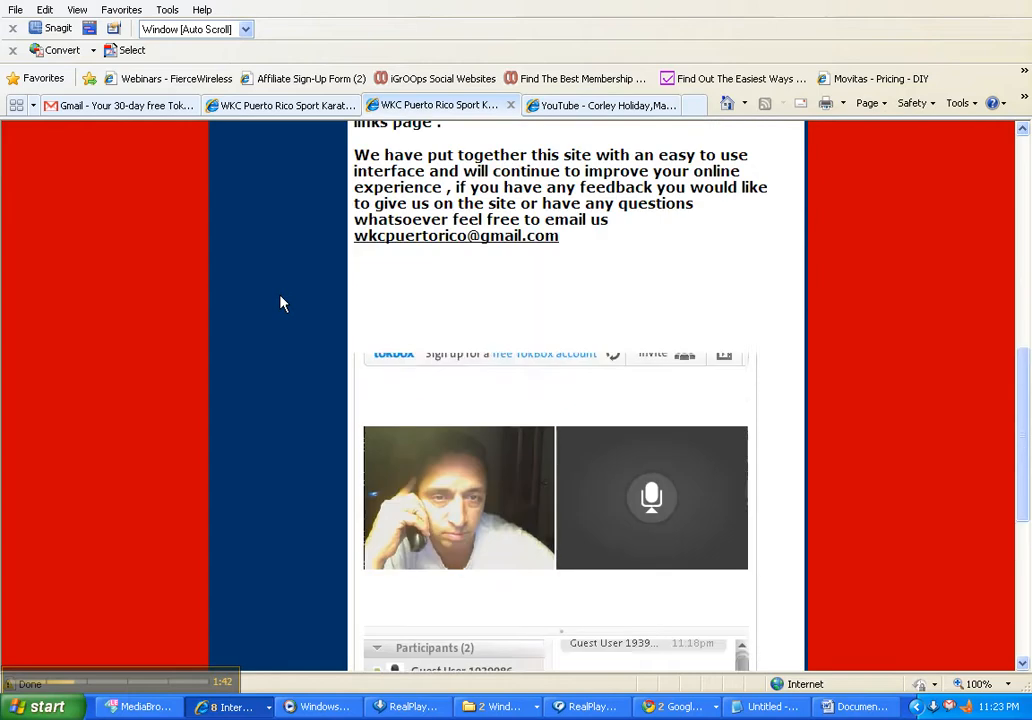
{"action": "scroll", "scroll_direction": "down", "scroll_amount": 3}
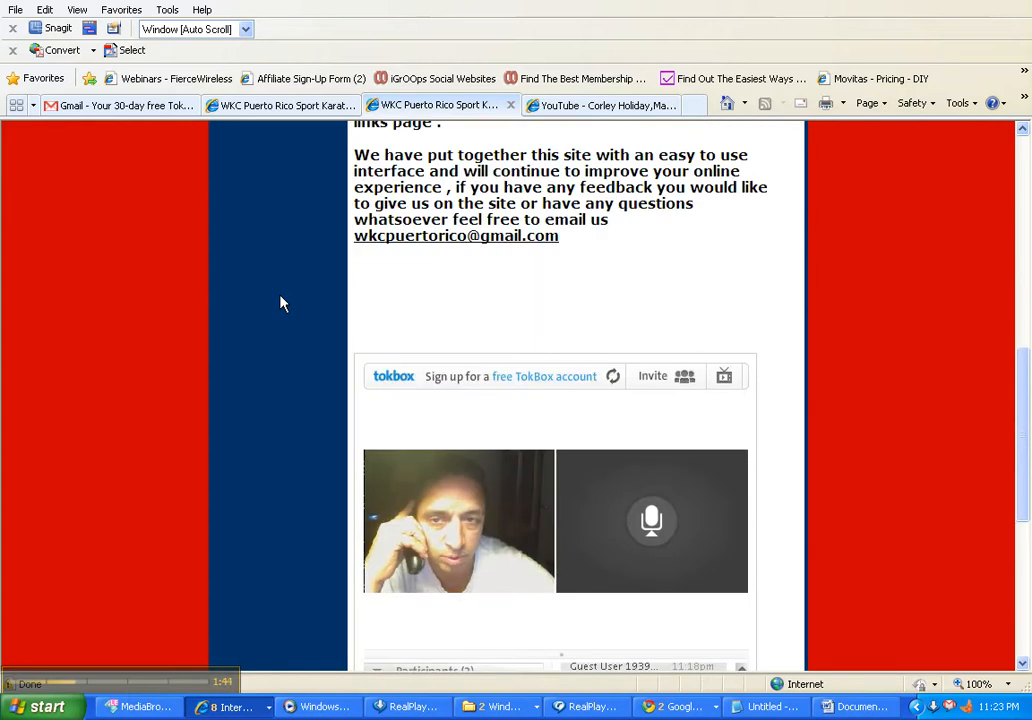
{"action": "mouse_move", "coordinate": [608, 104]}
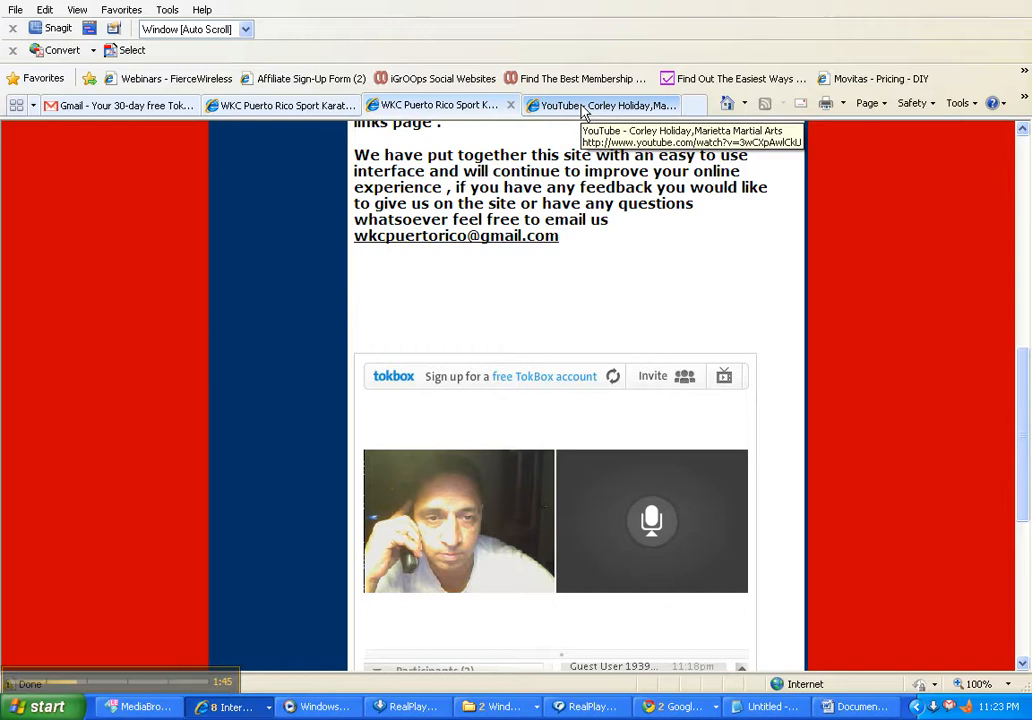
- Review the Corley Holiday, Marietta Martial Arts YouTube page, then close its tab
{"action": "left_click", "coordinate": [600, 104]}
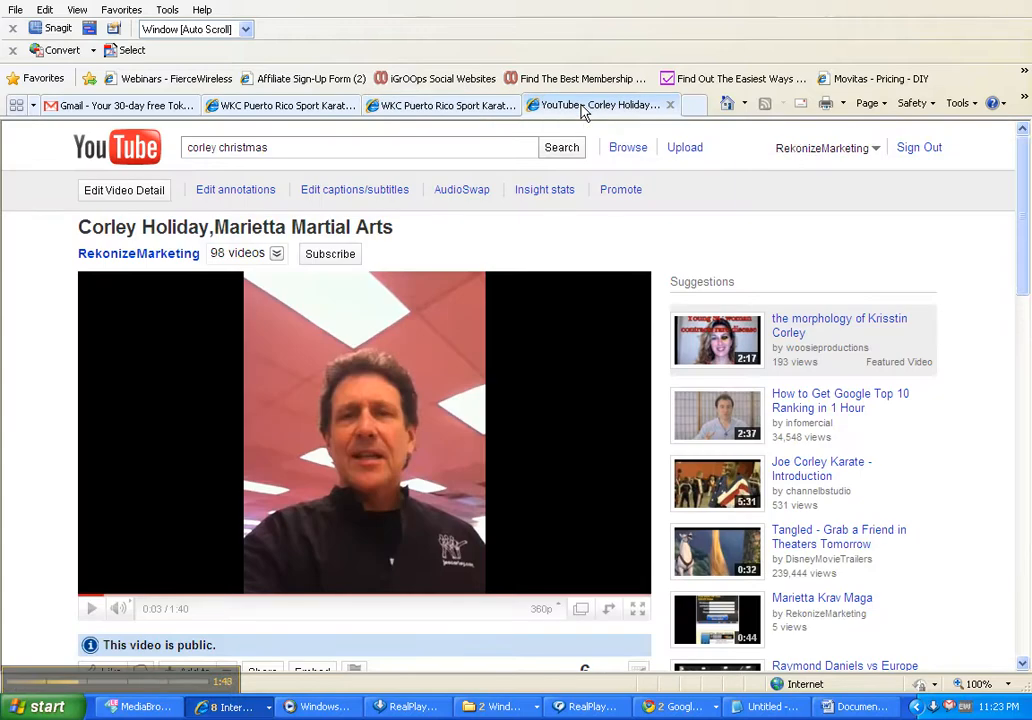
{"action": "scroll", "scroll_direction": "down", "scroll_amount": 3}
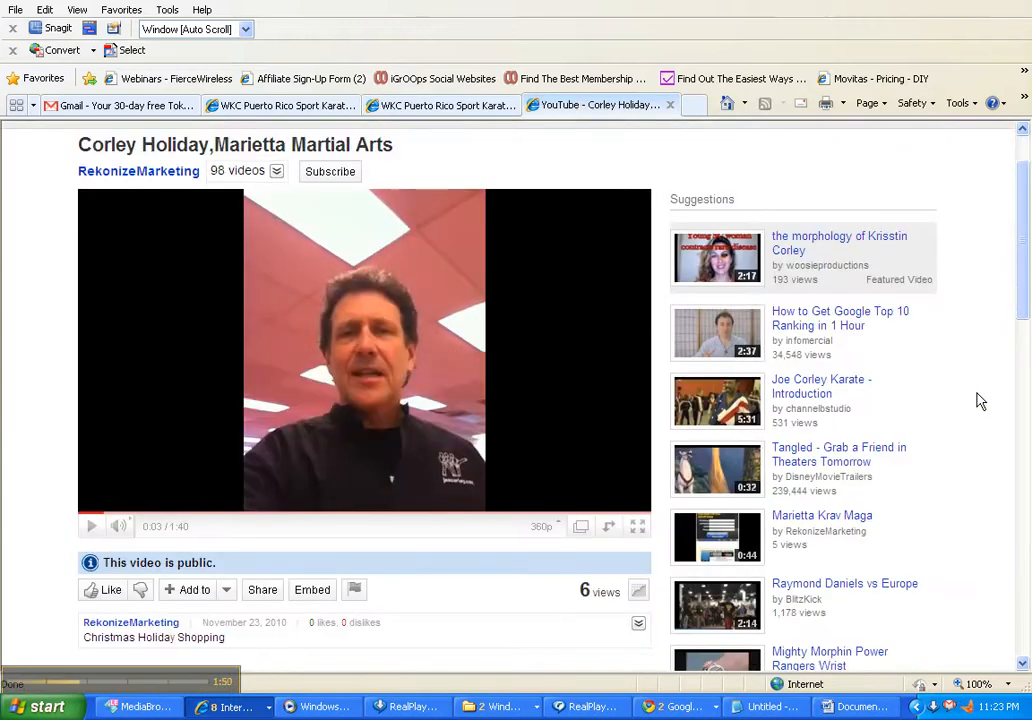
{"action": "scroll", "scroll_direction": "down", "scroll_amount": 3}
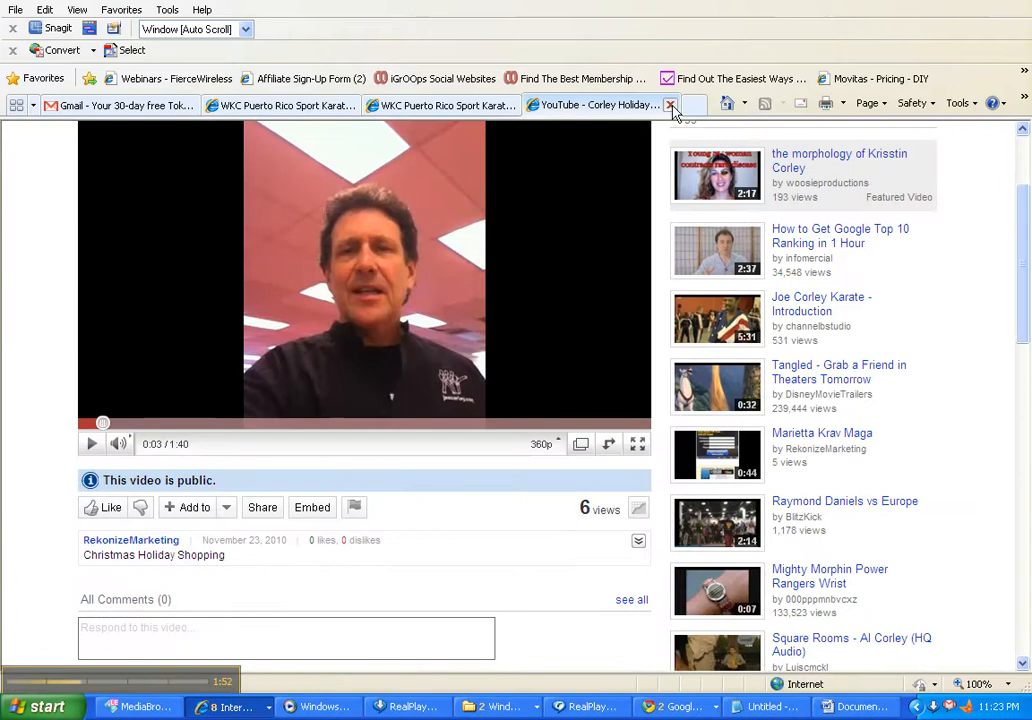
{"action": "left_click", "coordinate": [670, 104]}
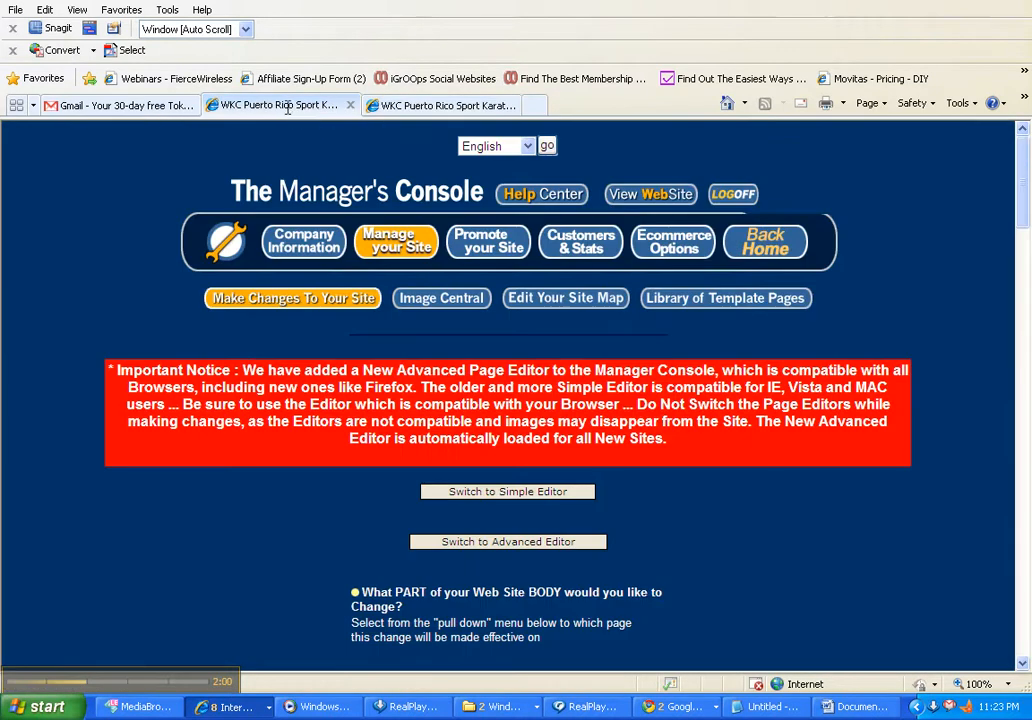
{"action": "left_click", "coordinate": [508, 540]}
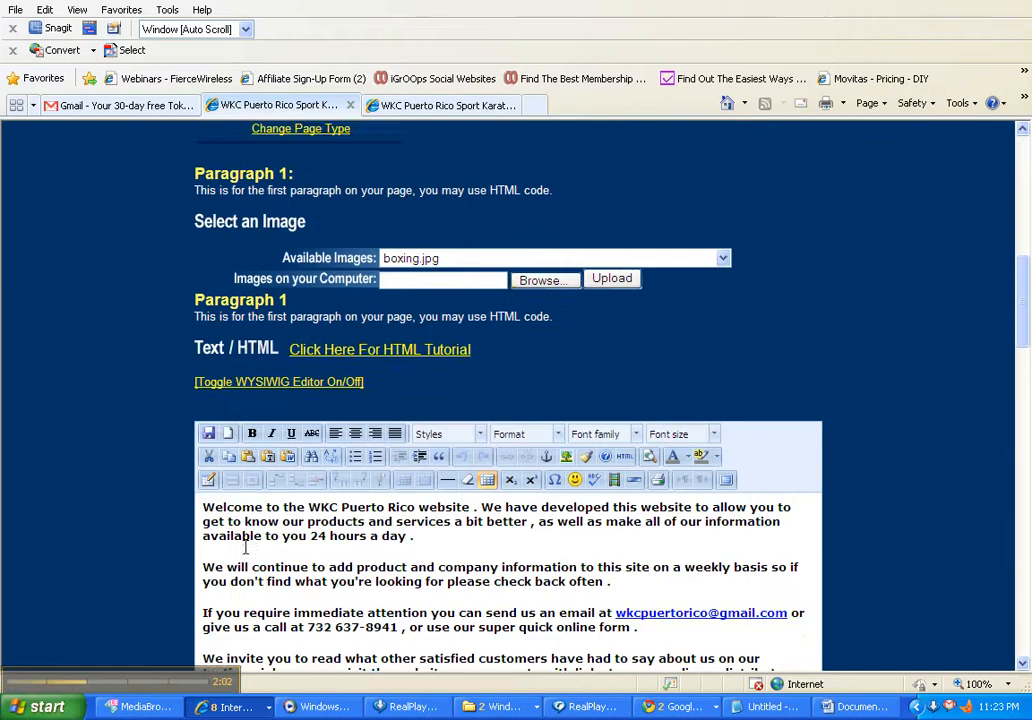
{"action": "scroll", "scroll_direction": "down", "scroll_amount": 3}
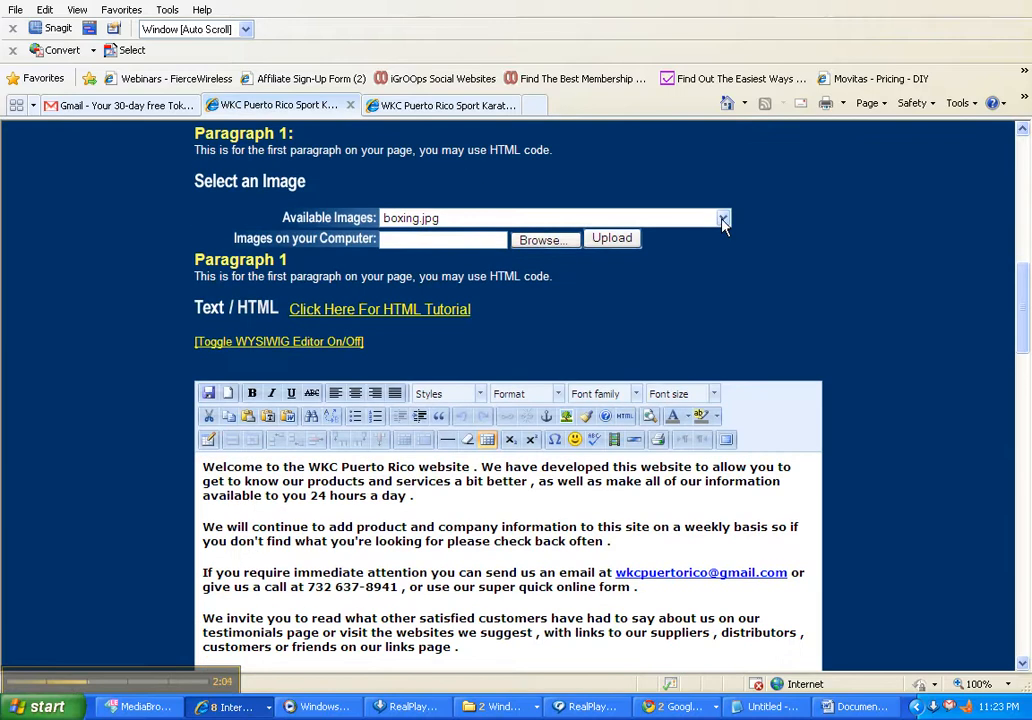
{"action": "scroll", "scroll_direction": "down", "scroll_amount": 3}
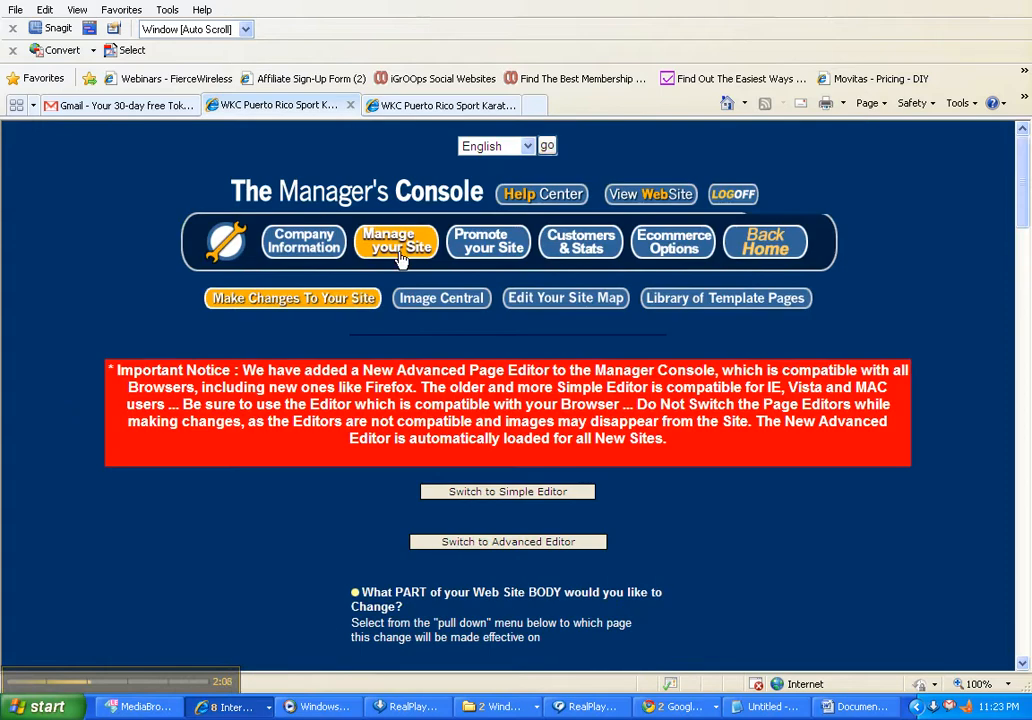
- From Manage your Site choose HEADER to reach the entire header, left photo and header text options
{"action": "left_click", "coordinate": [292, 298]}
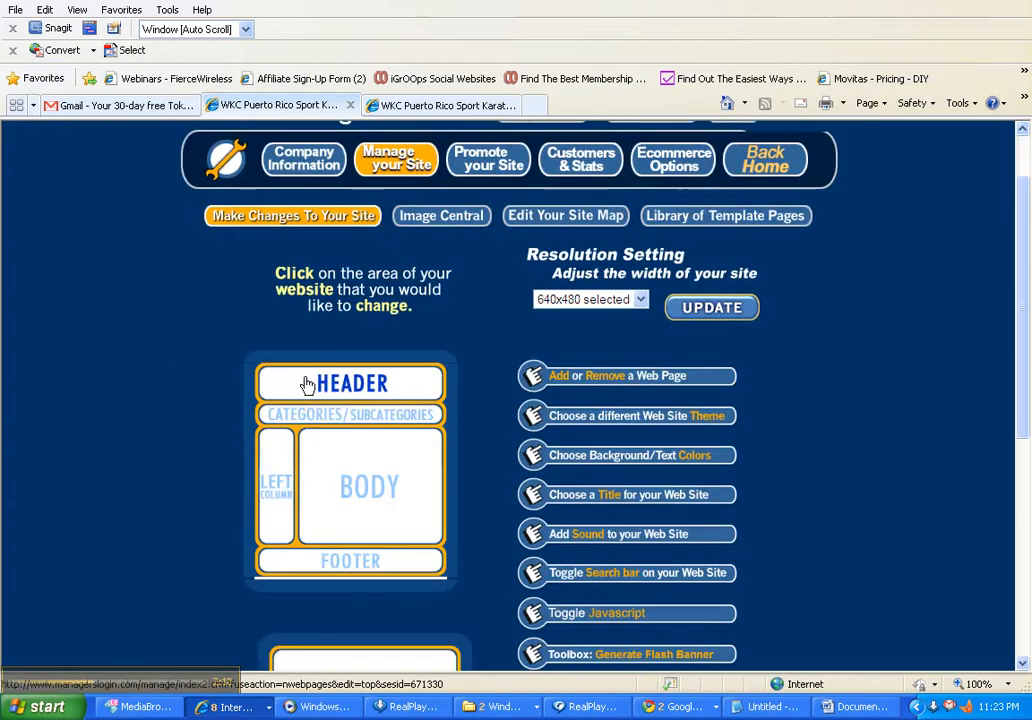
{"action": "left_click", "coordinate": [350, 384]}
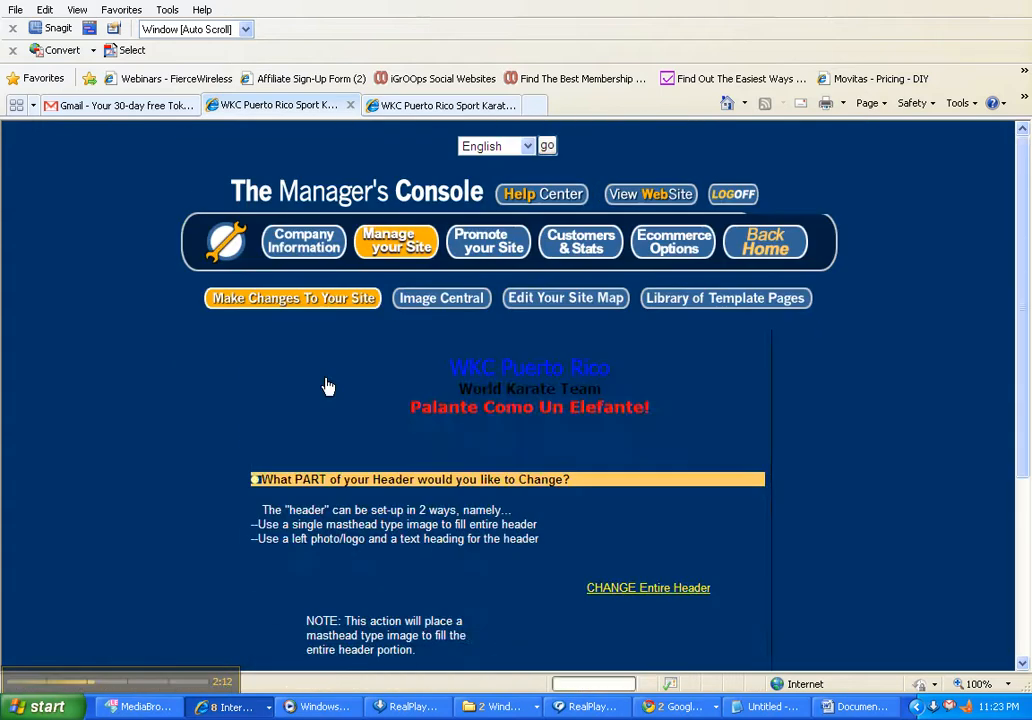
{"action": "scroll", "scroll_direction": "down", "scroll_amount": 3}
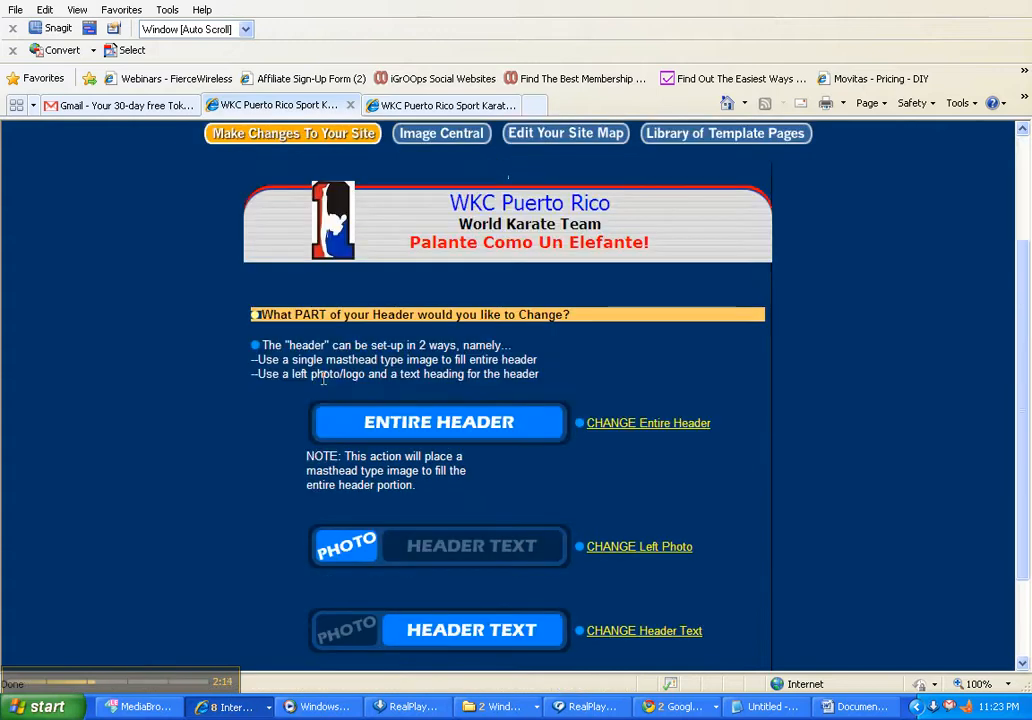
{"action": "scroll", "scroll_direction": "down", "scroll_amount": 3}
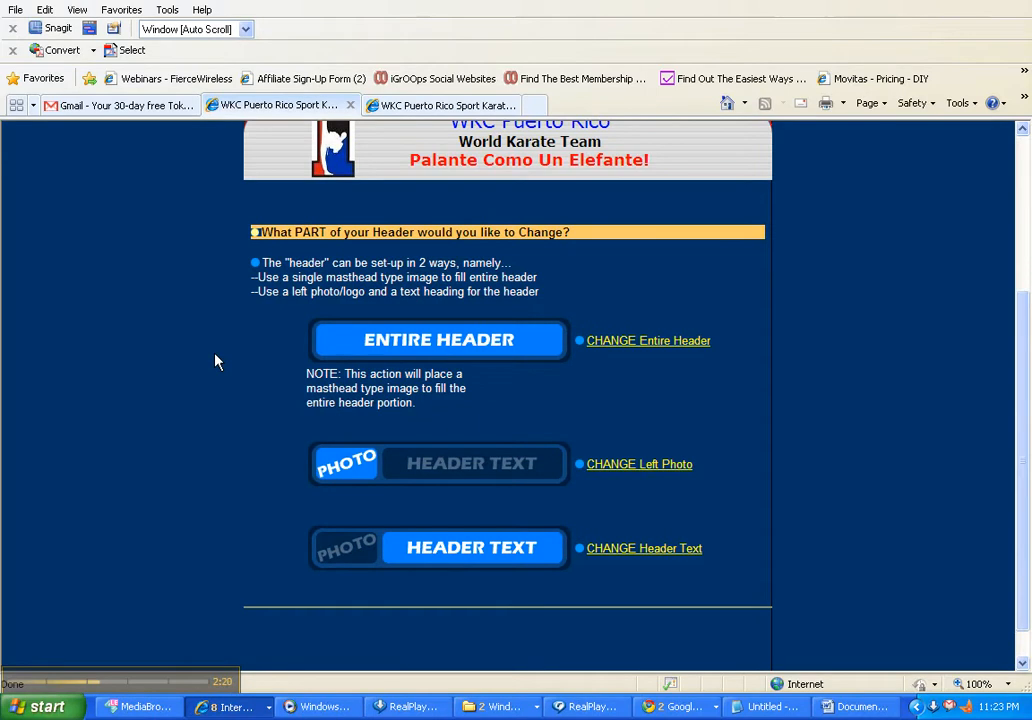
{"action": "mouse_move", "coordinate": [588, 362]}
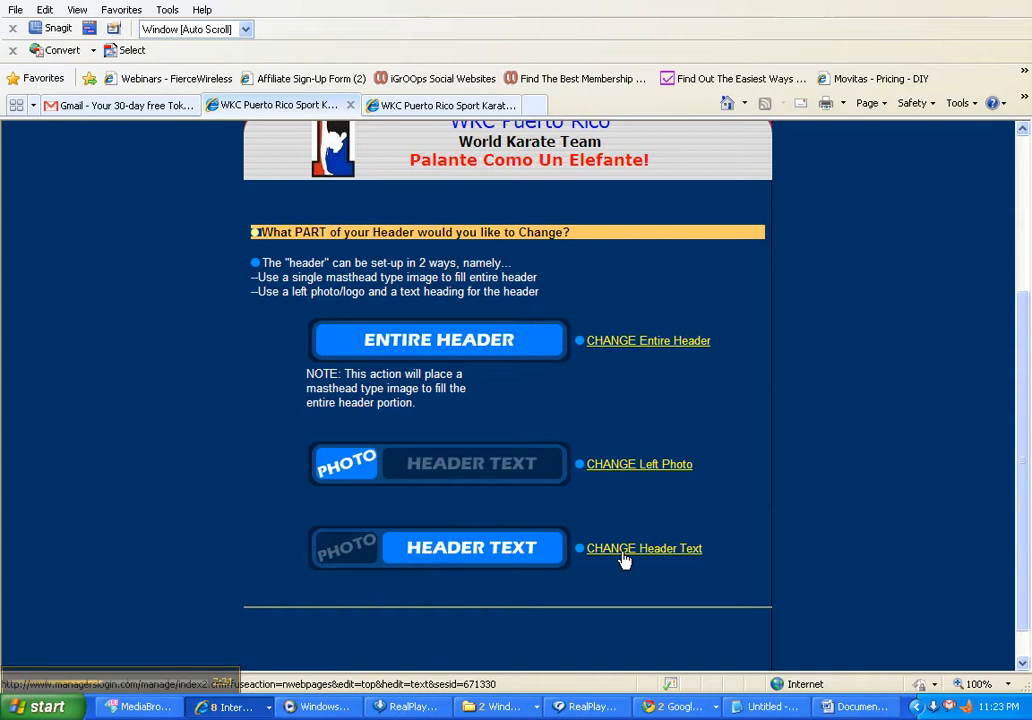
{"action": "mouse_move", "coordinate": [84, 188]}
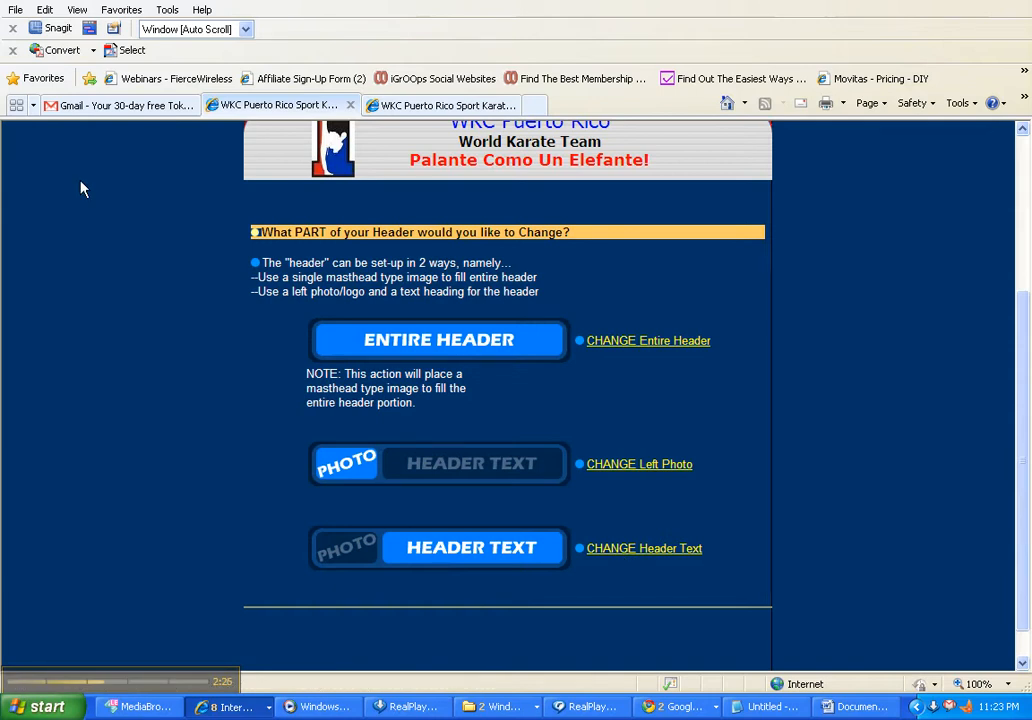
{"action": "mouse_move", "coordinate": [70, 612]}
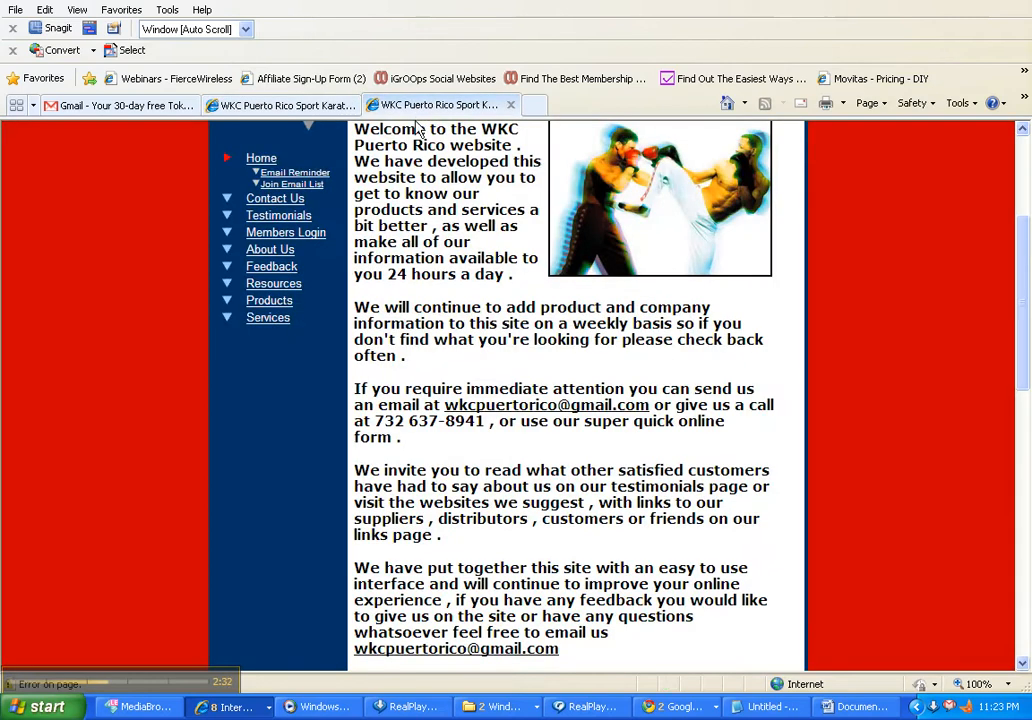
- Scroll the live WKC Puerto Rico home page down to its TokBox video chat and participants list
{"action": "scroll", "scroll_direction": "down", "scroll_amount": 3}
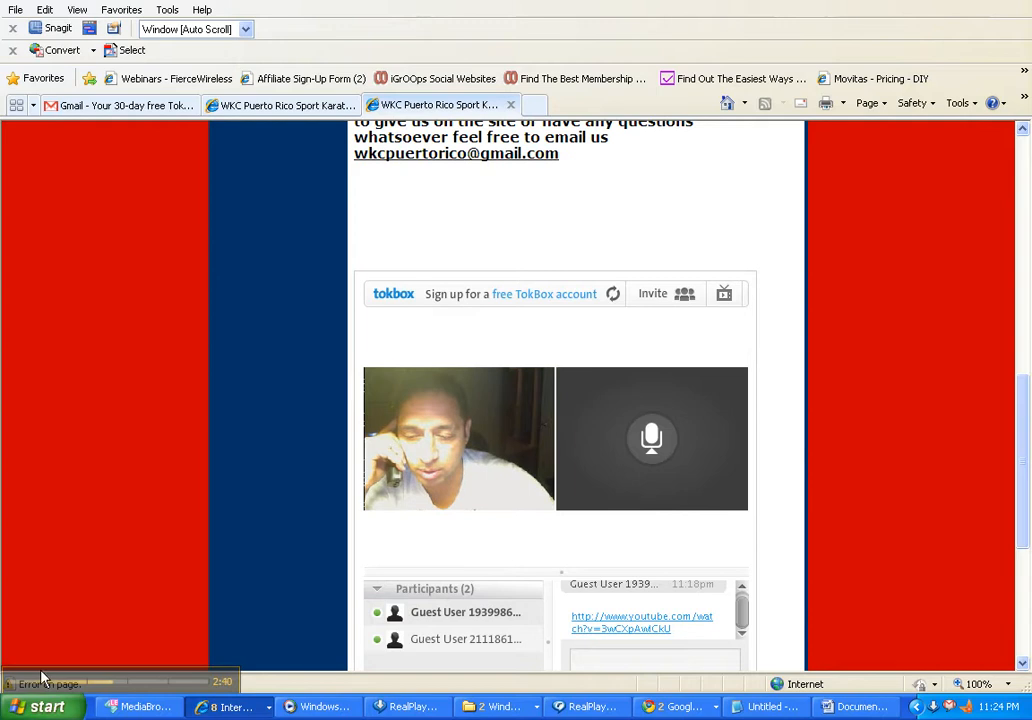
{"action": "scroll", "scroll_direction": "down", "scroll_amount": 3}
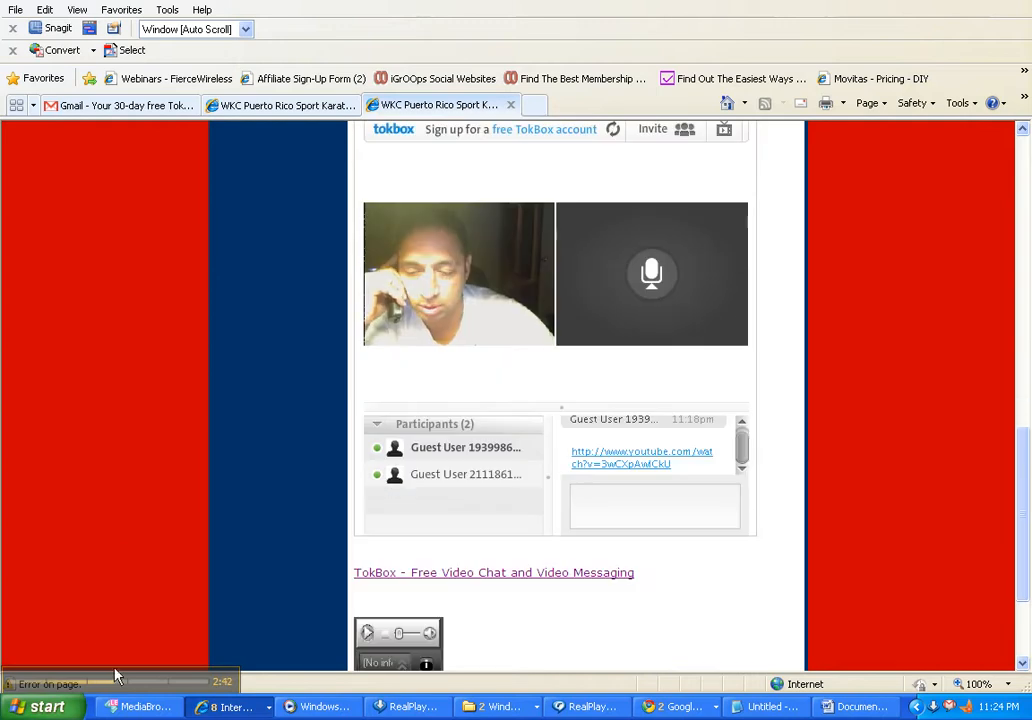